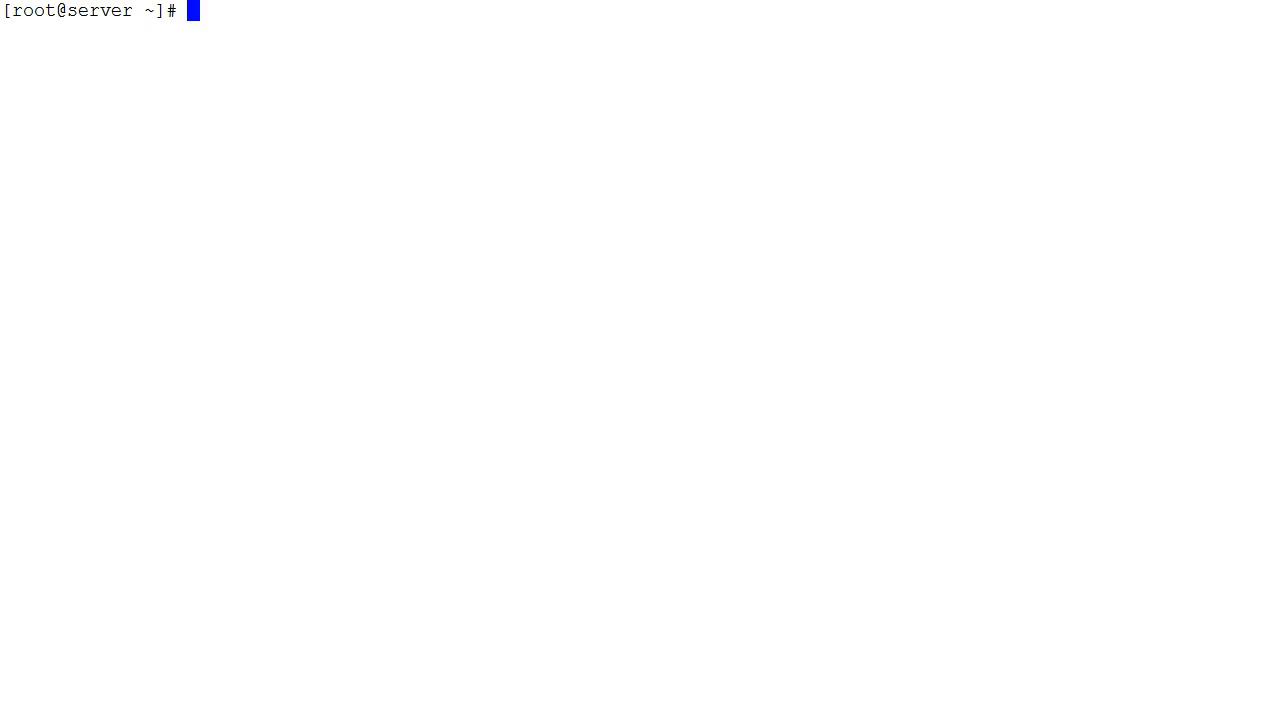
Launch vi from the shell on a new file named file1.txt
type("vi")
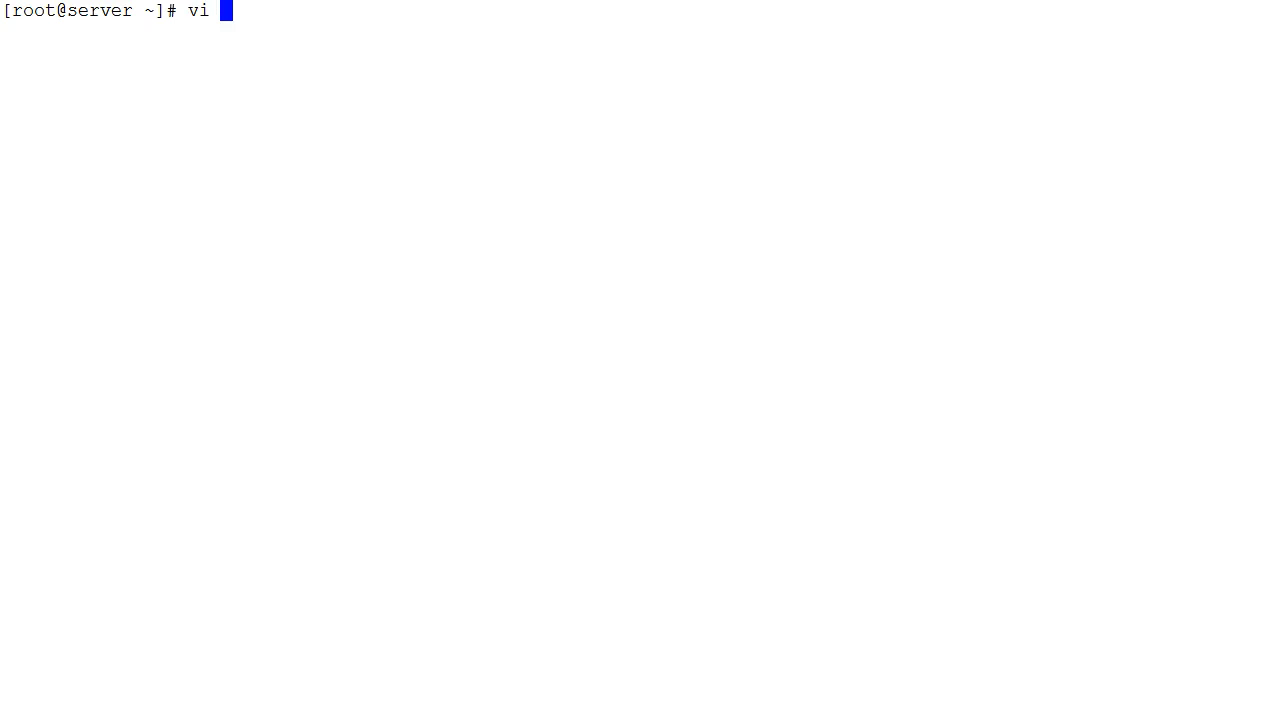
type("file1")
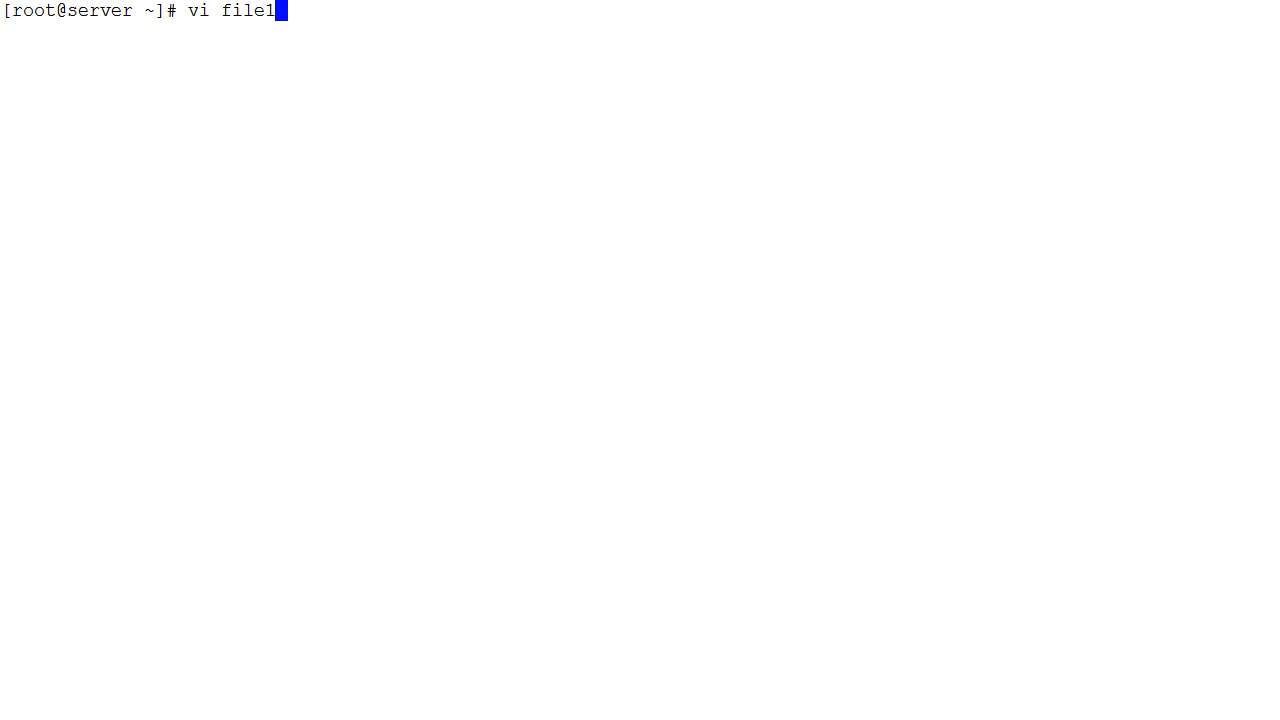
type(".txt")
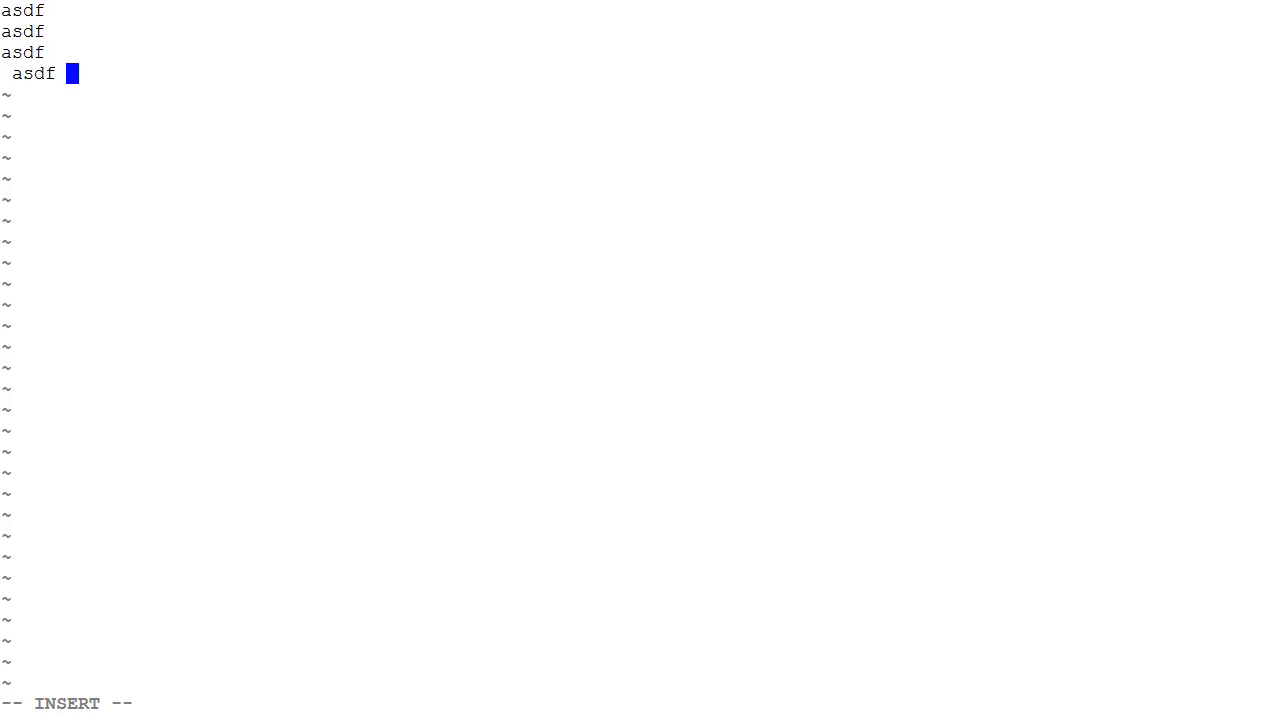
Type lines of 'asdf asdf a sdf' filler text, then return to command mode
type("asdf asdf a sdf")
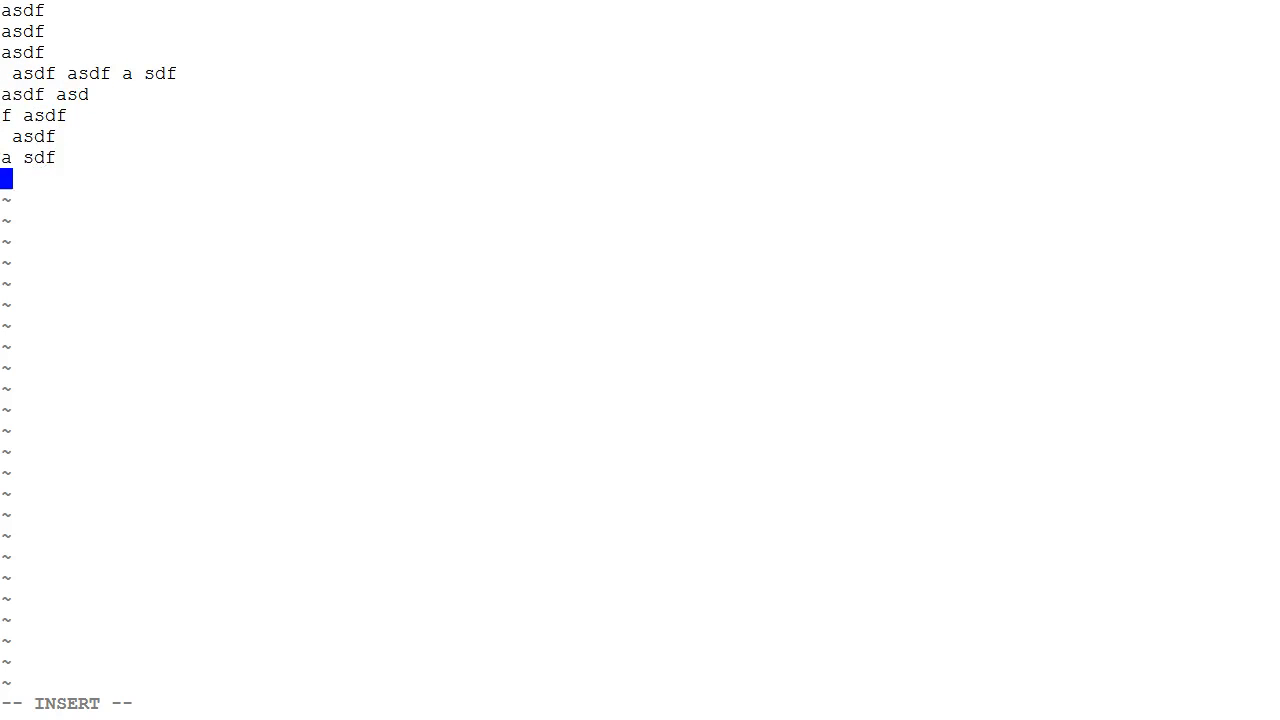
type("a sdf")
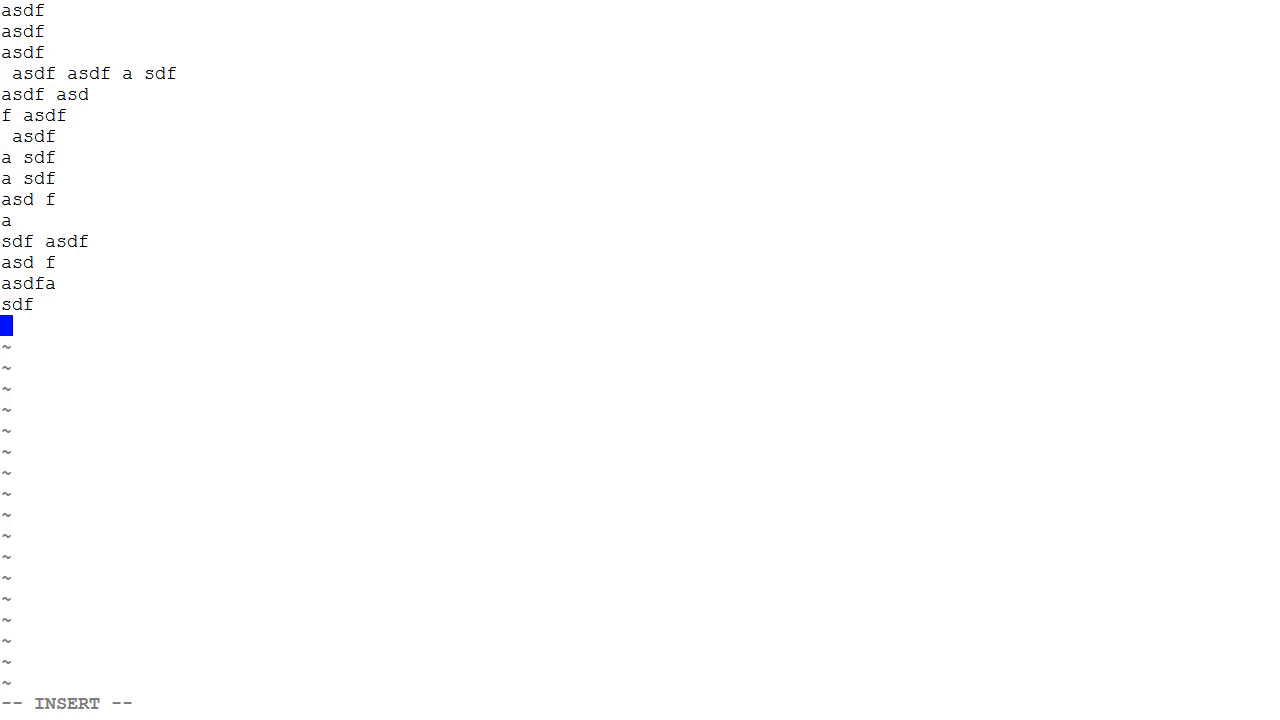
key("Escape")
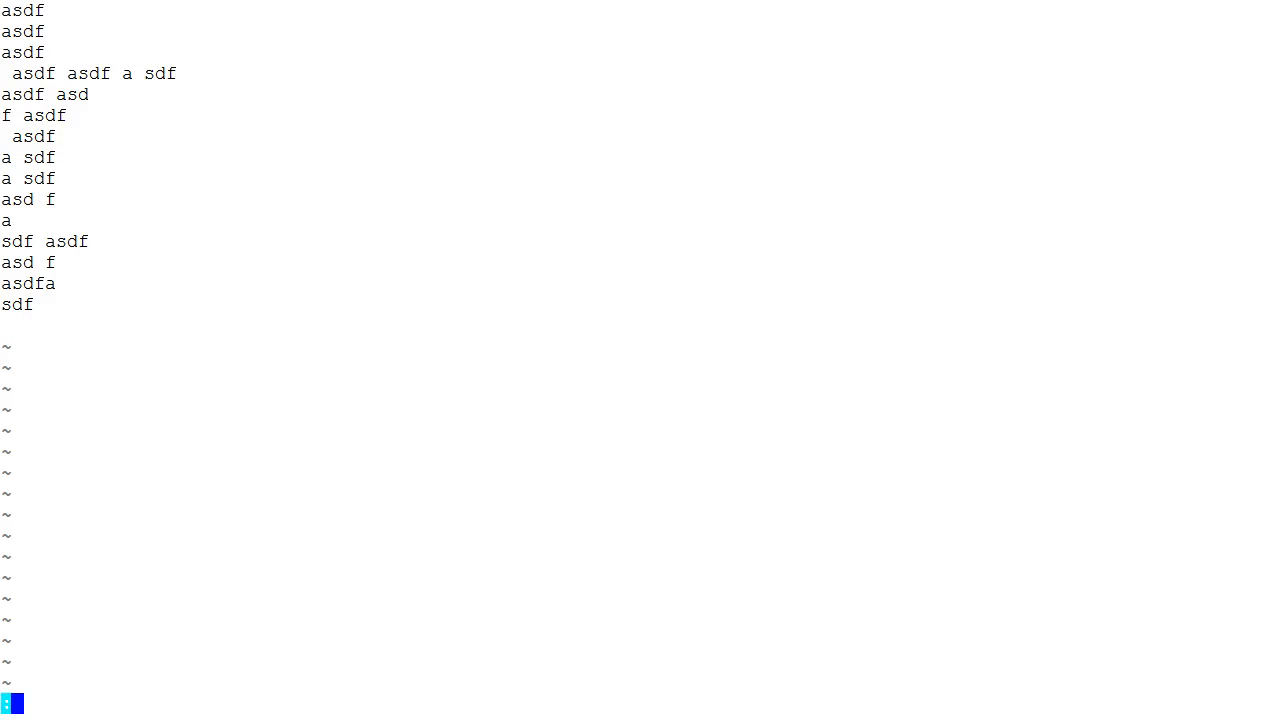
Enter the :w command, replacing a started :q! quit, to write file1.txt
type(":q")
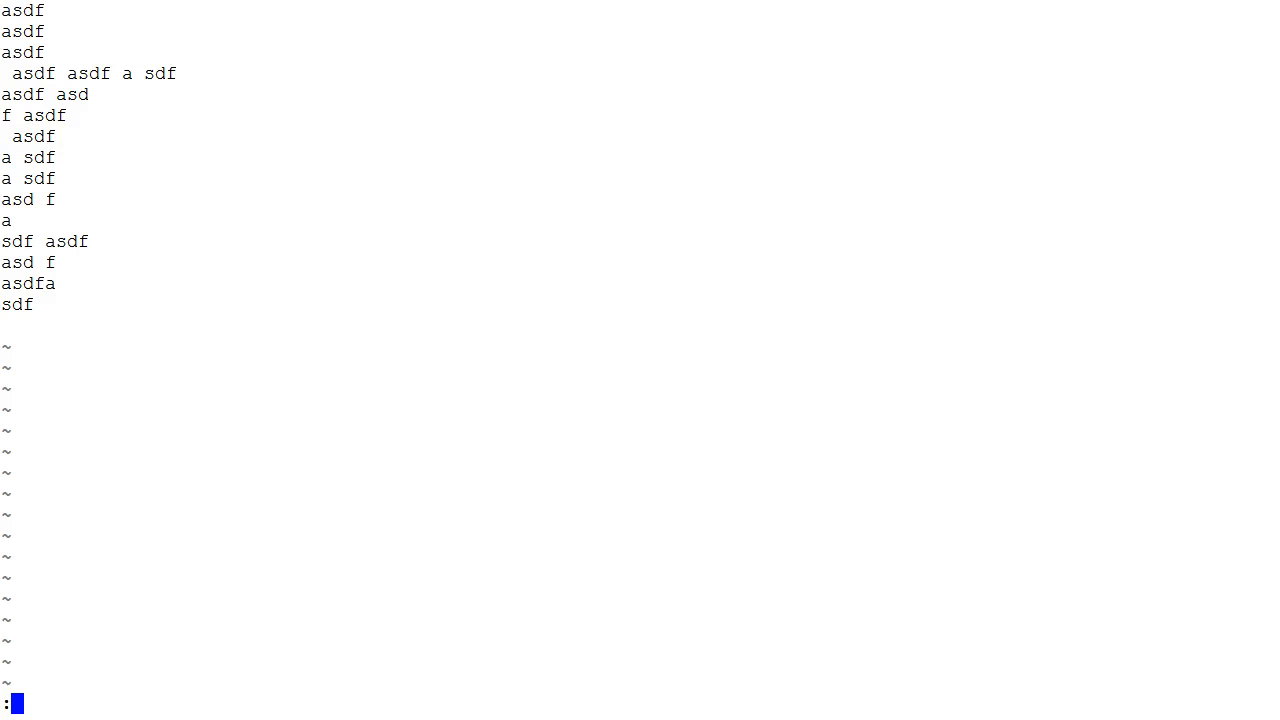
type("q!")
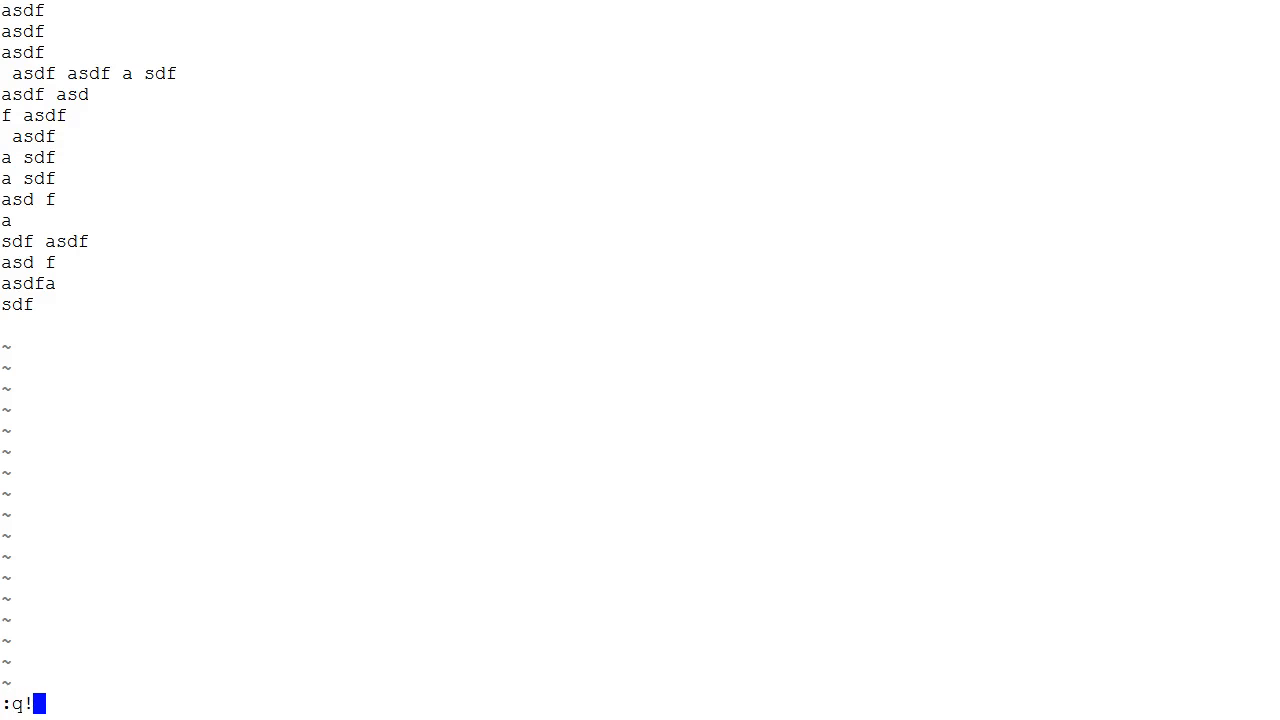
key("BackSpace")
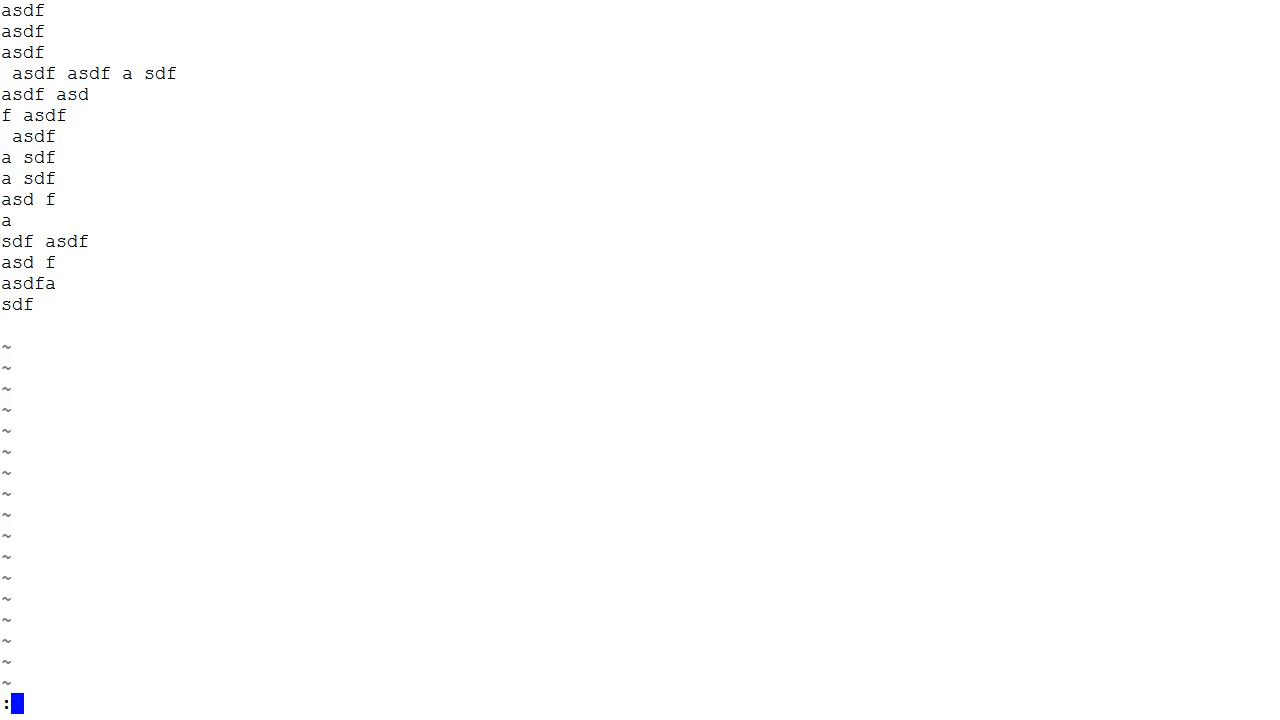
type("w")
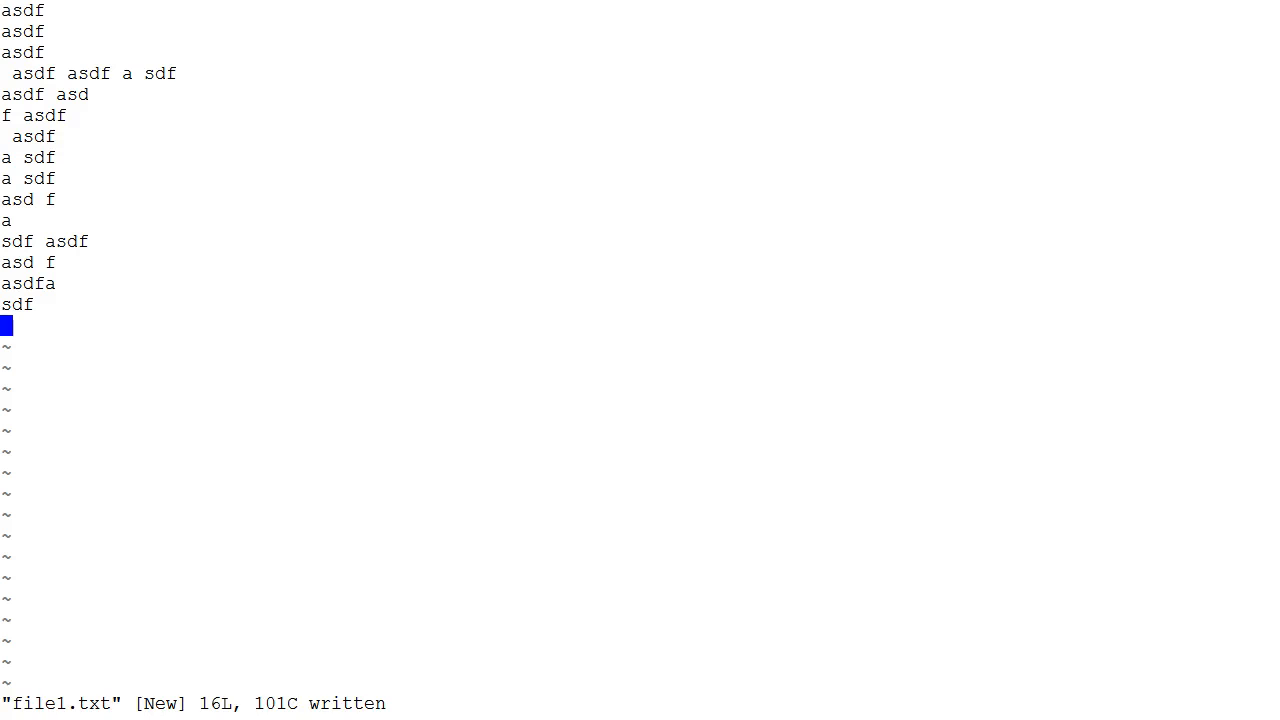
Run :wq to write file1.txt and exit vi
type(":w")
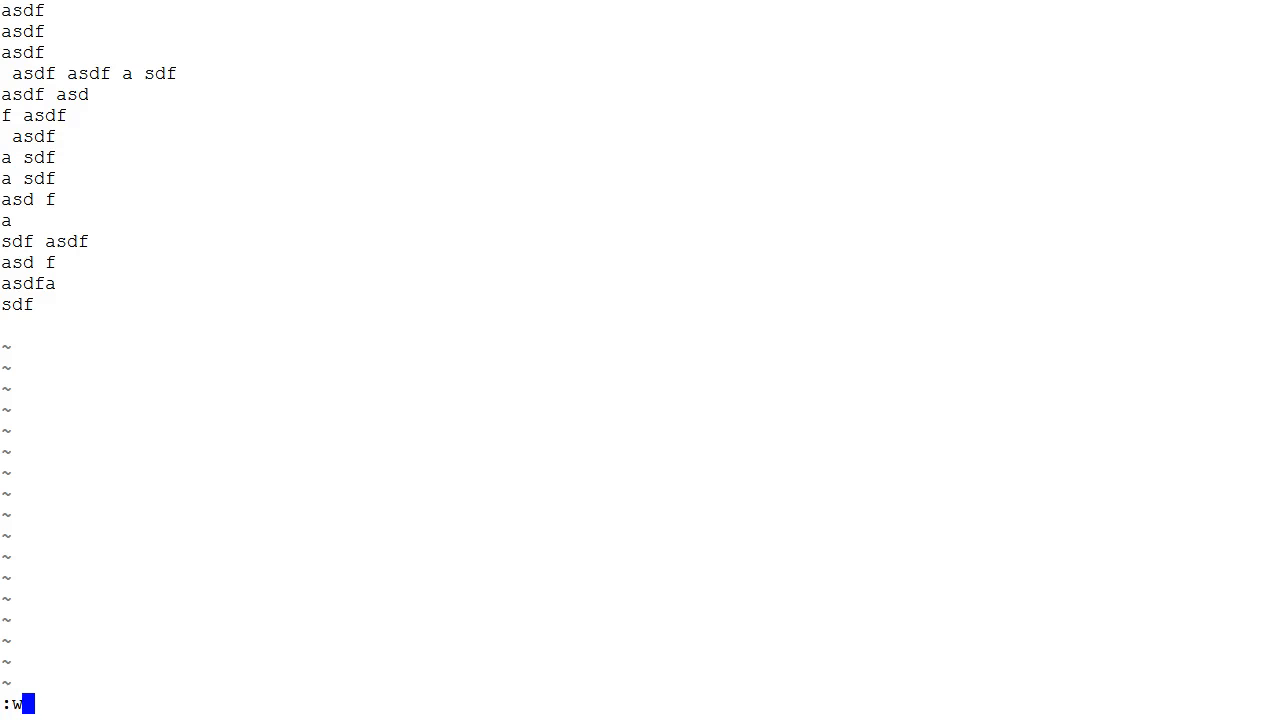
type("q")
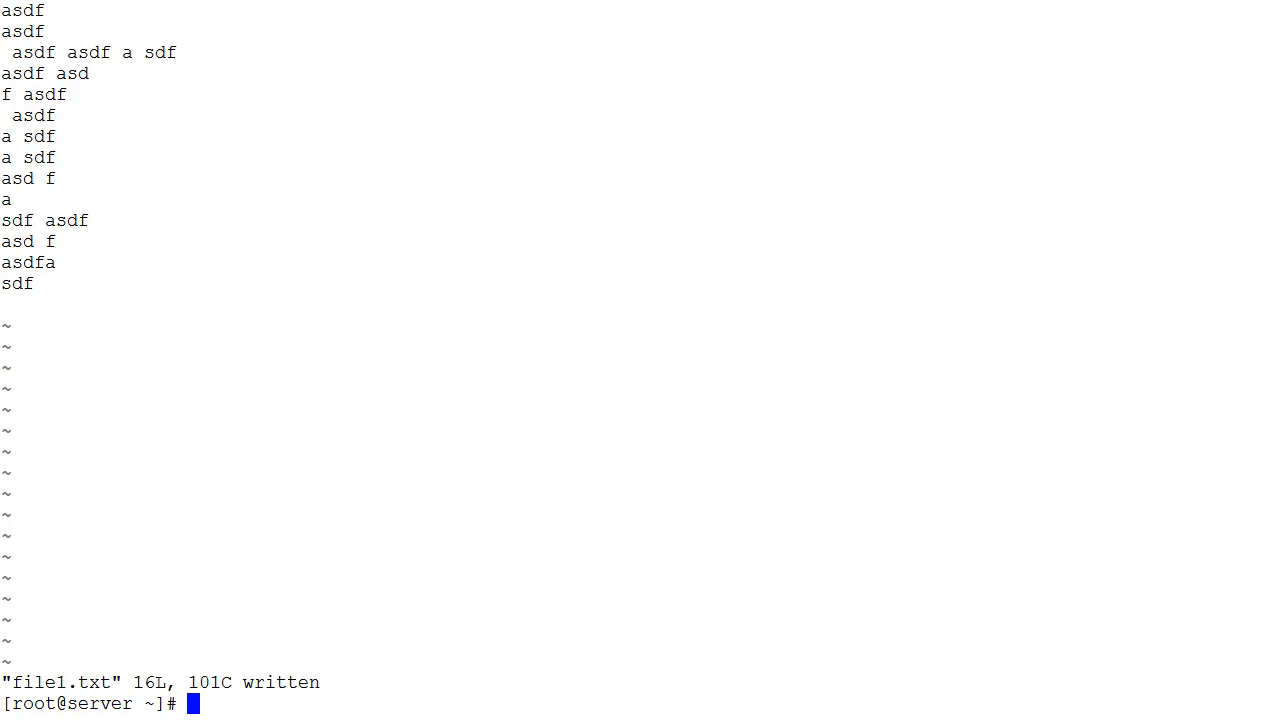
Reopen file1.txt in vi from the shell
type("vi file1.txt")
type("/")
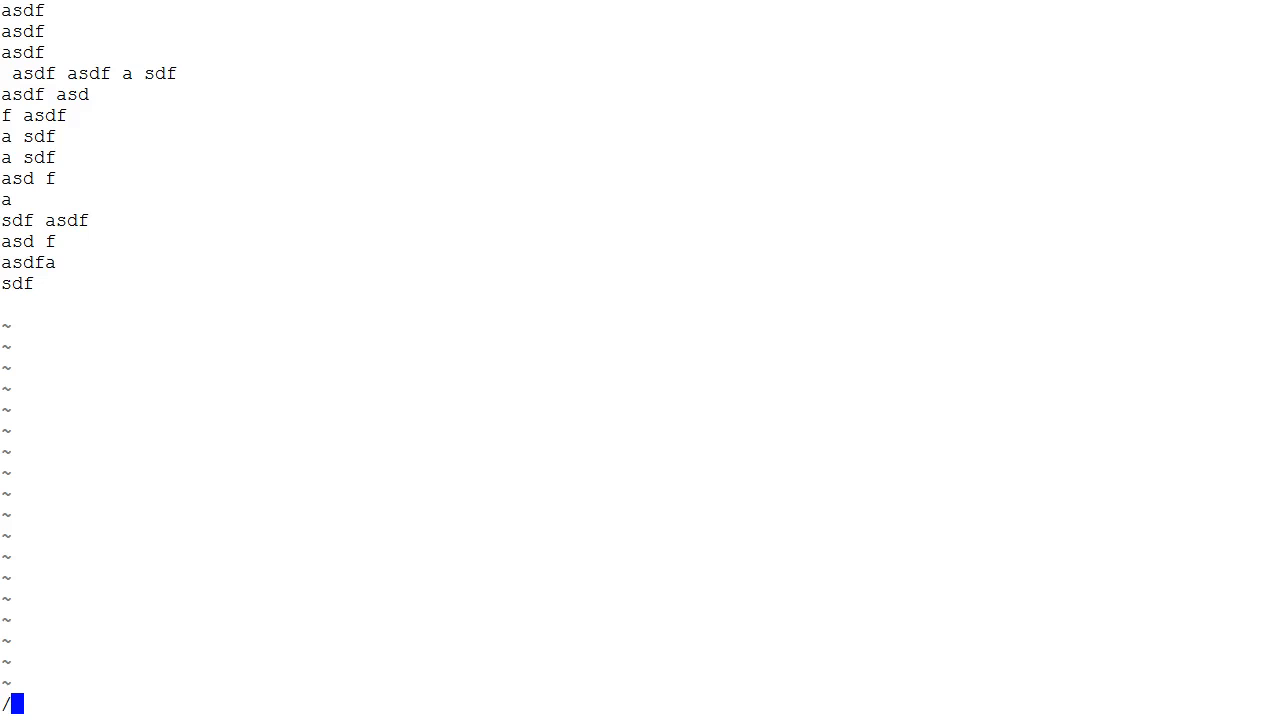
Search the file for 'asdf', then enter :q! to quit without saving
type("asdf")
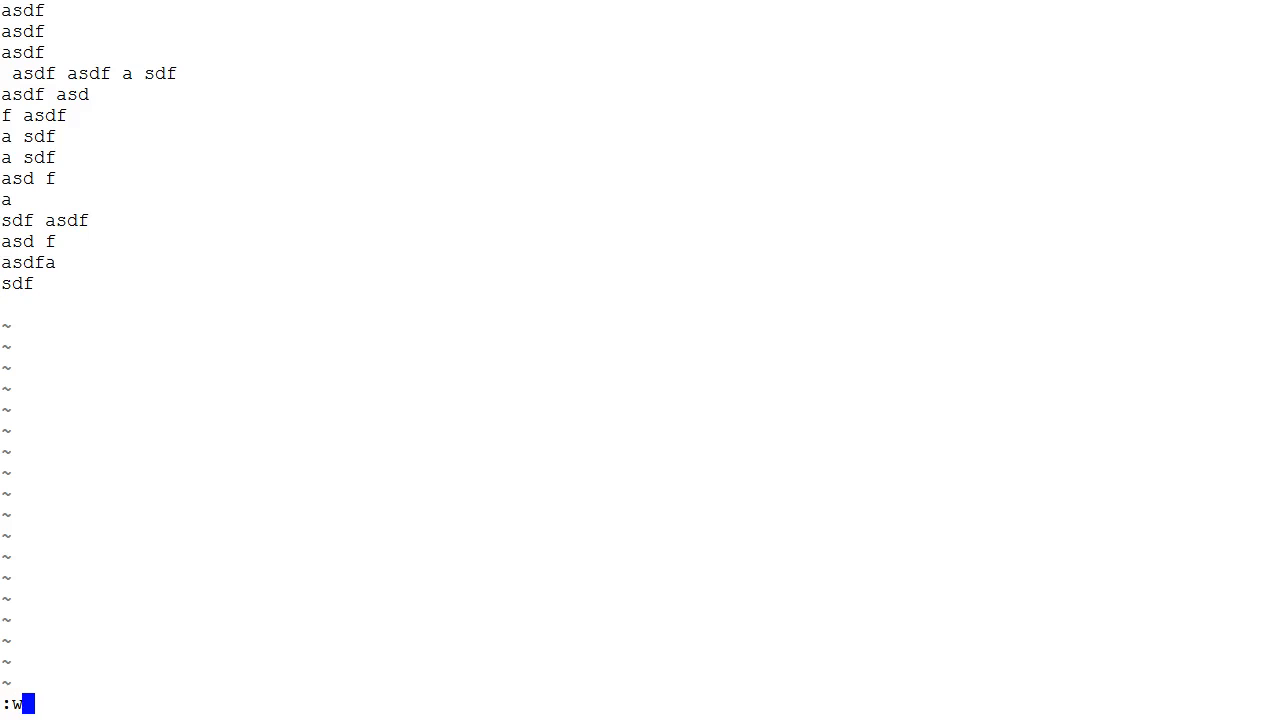
key("BackSpace")
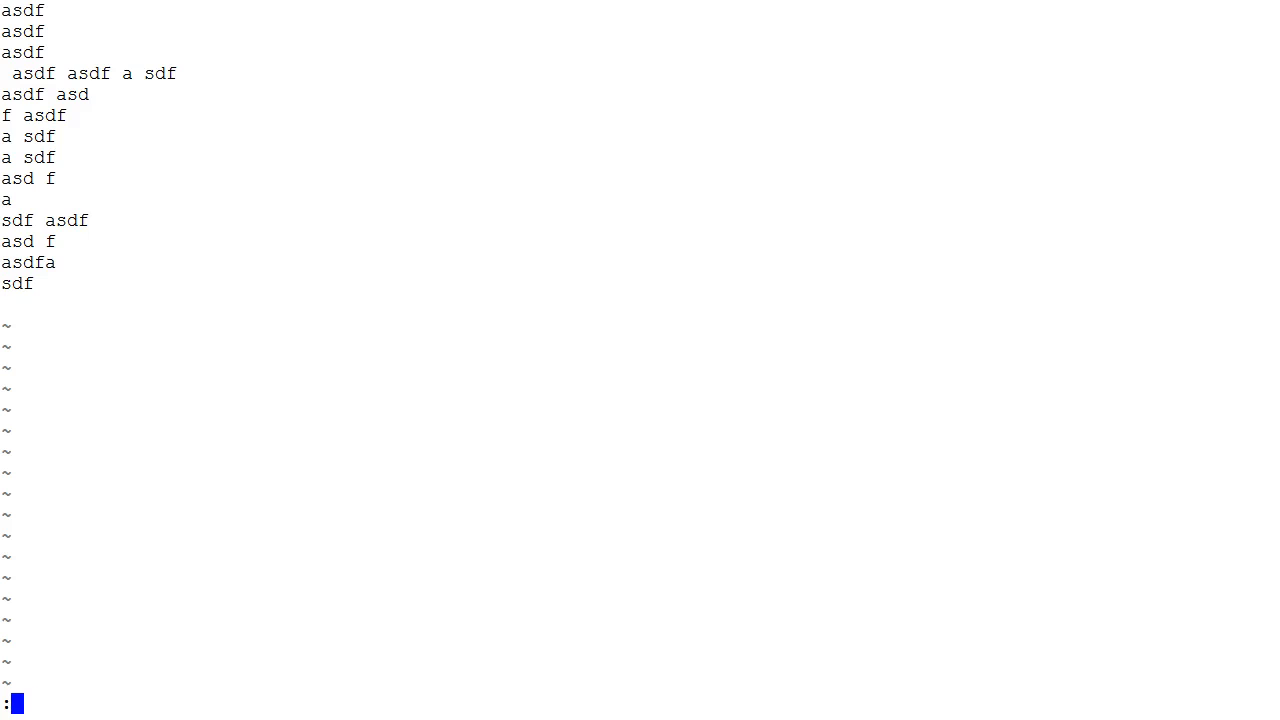
type("q!")
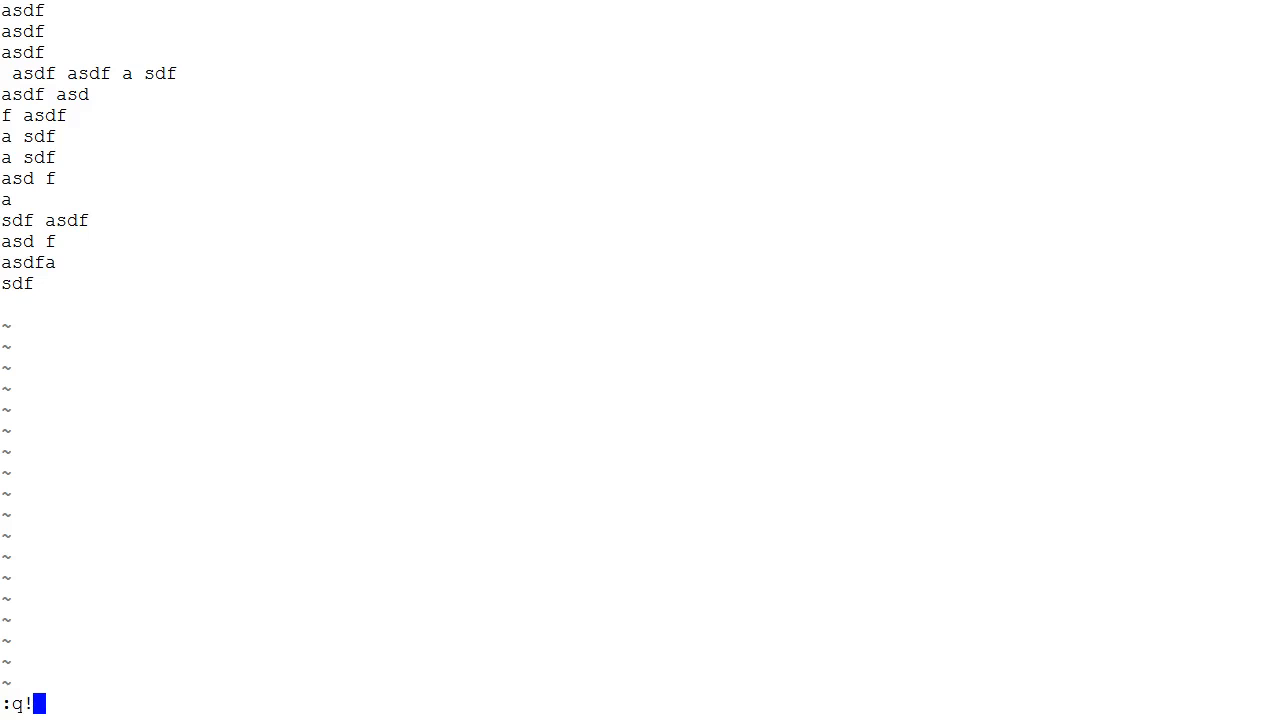